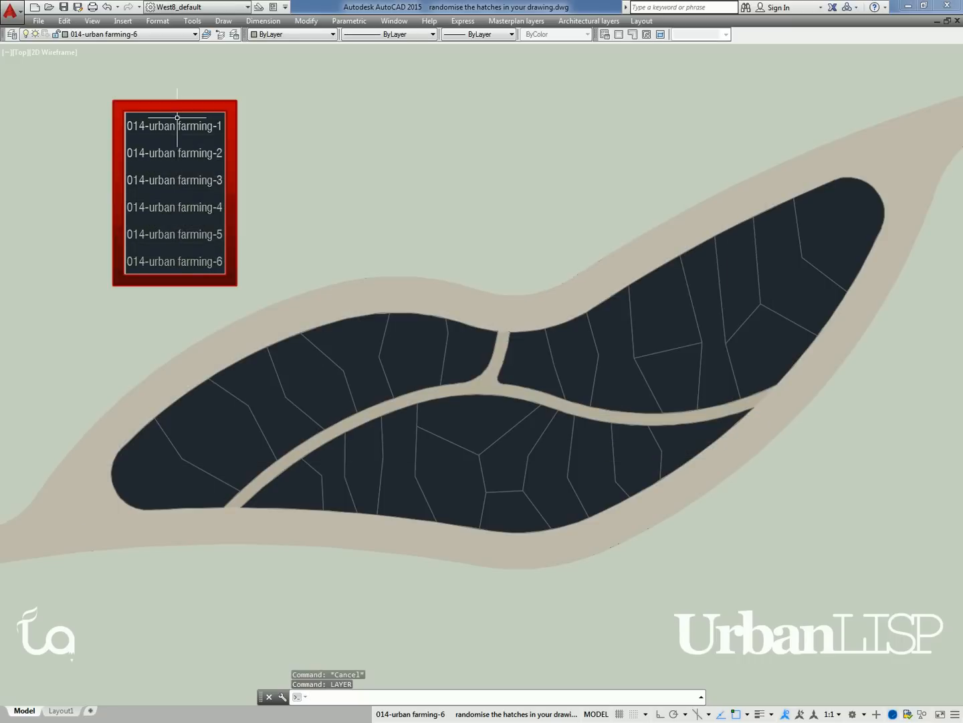
Step: Run LAYISO to isolate the urban farming layers, leaving plot outlines unfilled
type("layiso")
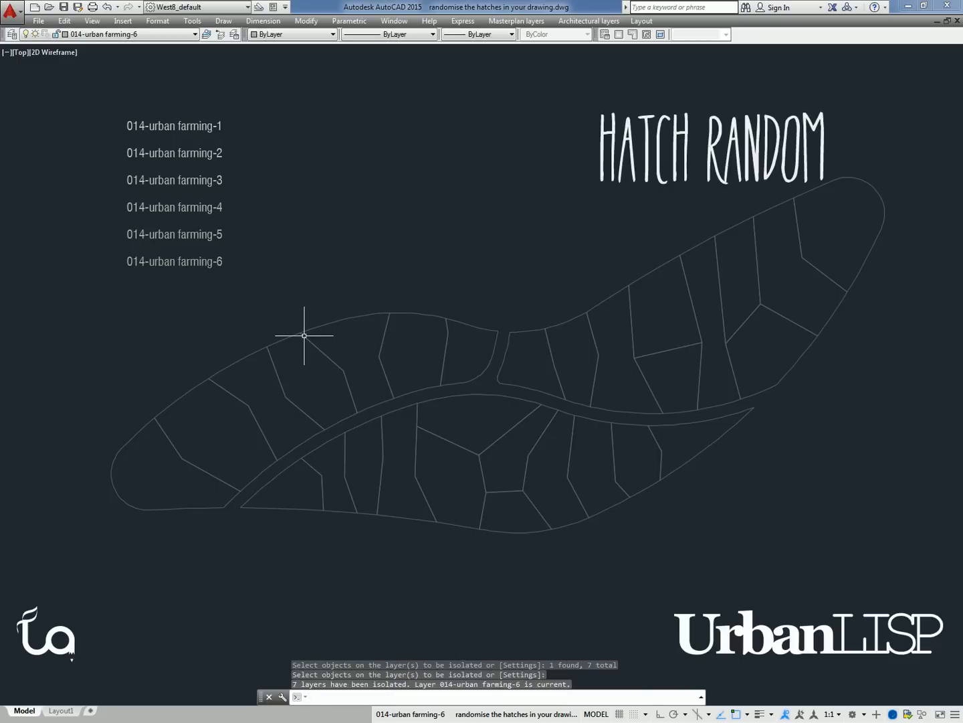
Step: Run HRA to hatch every plot on random urban farming layers in varied greens
type("HRA")
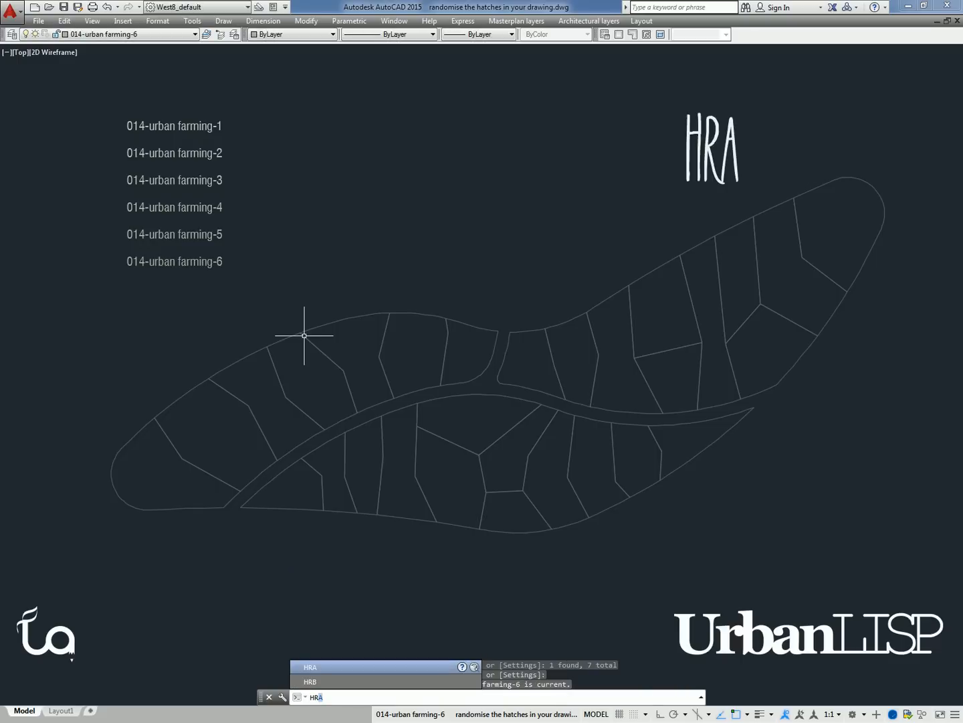
key("enter")
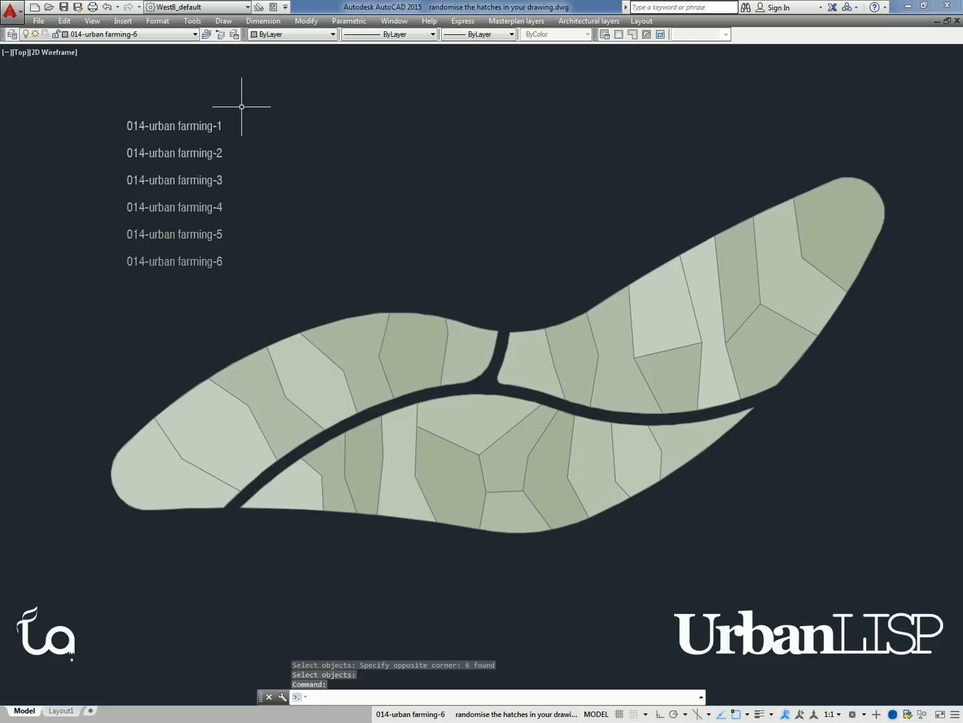
type("u")
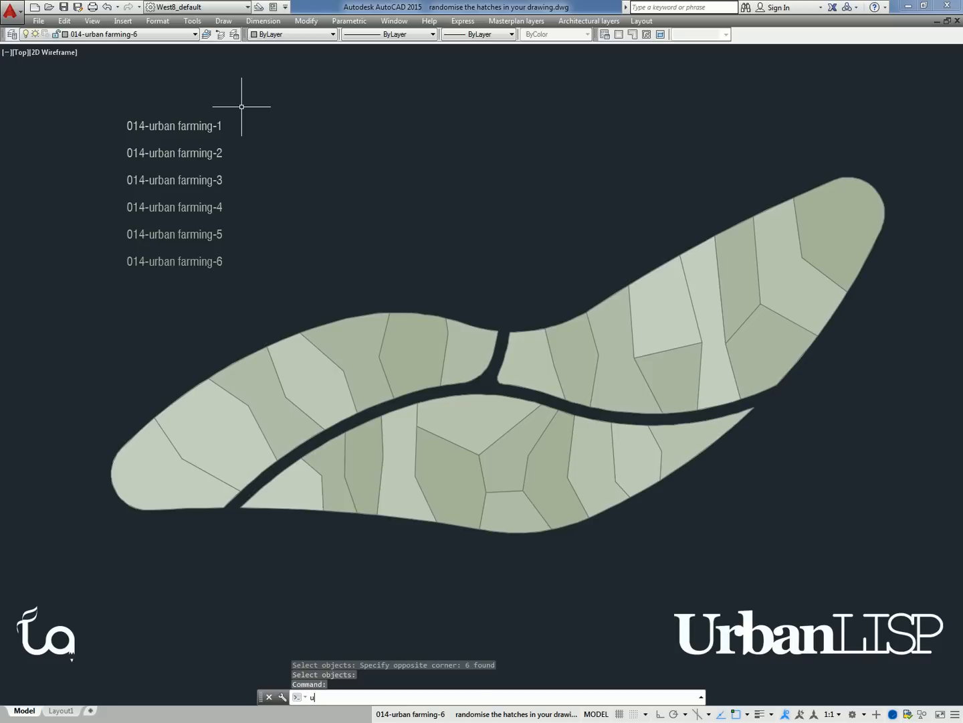
Step: Undo the hatching and rerun HRA over all window-selected plots for a new green mix
key("enter")
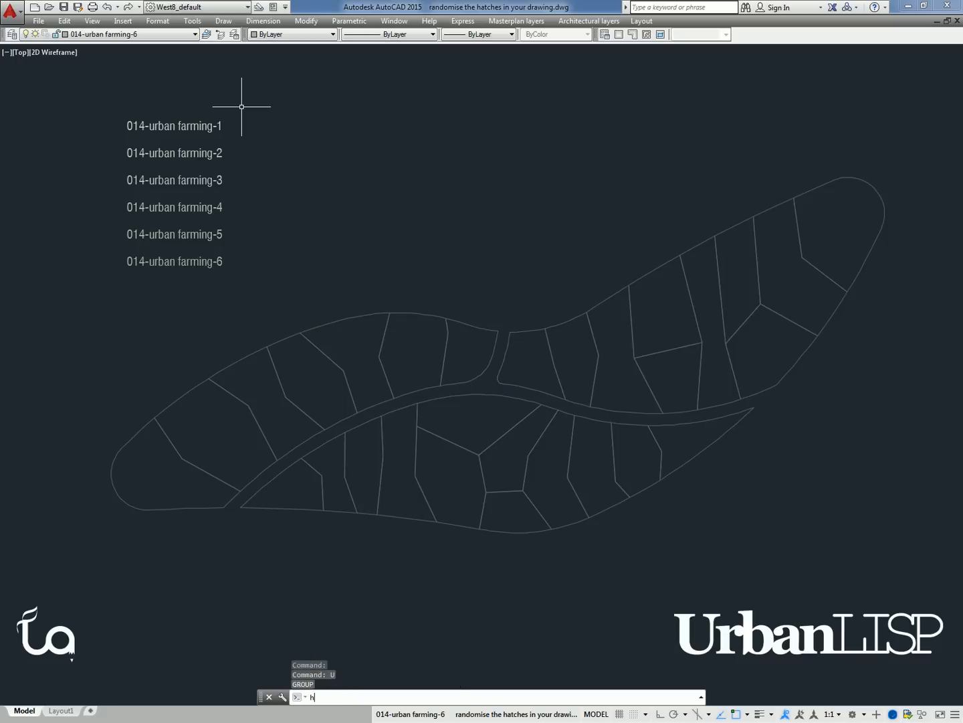
key("enter")
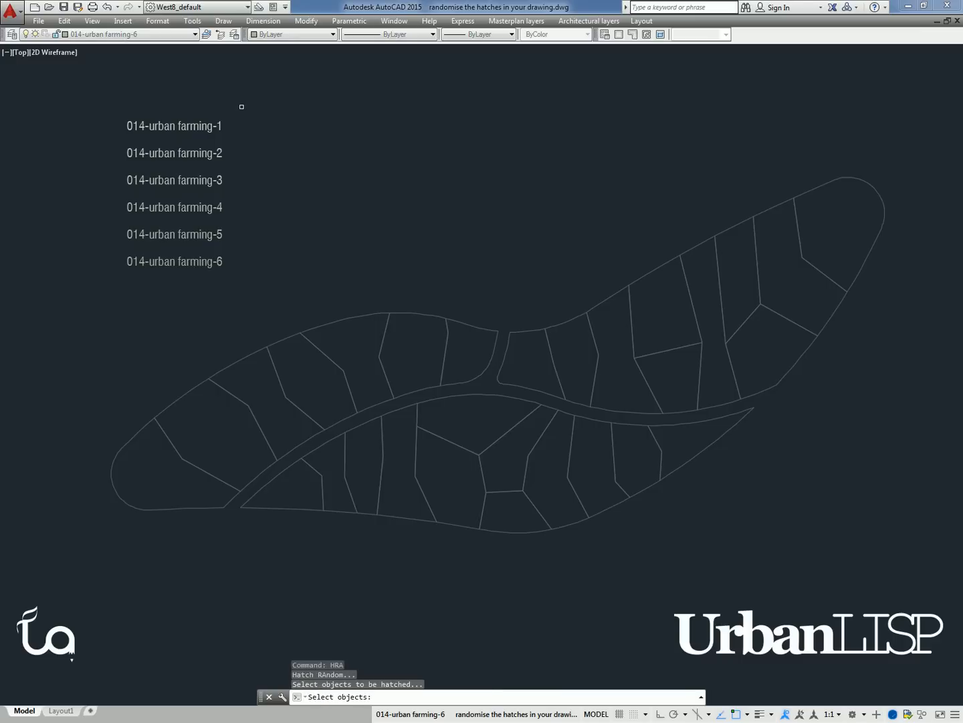
mouse_move(847, 115)
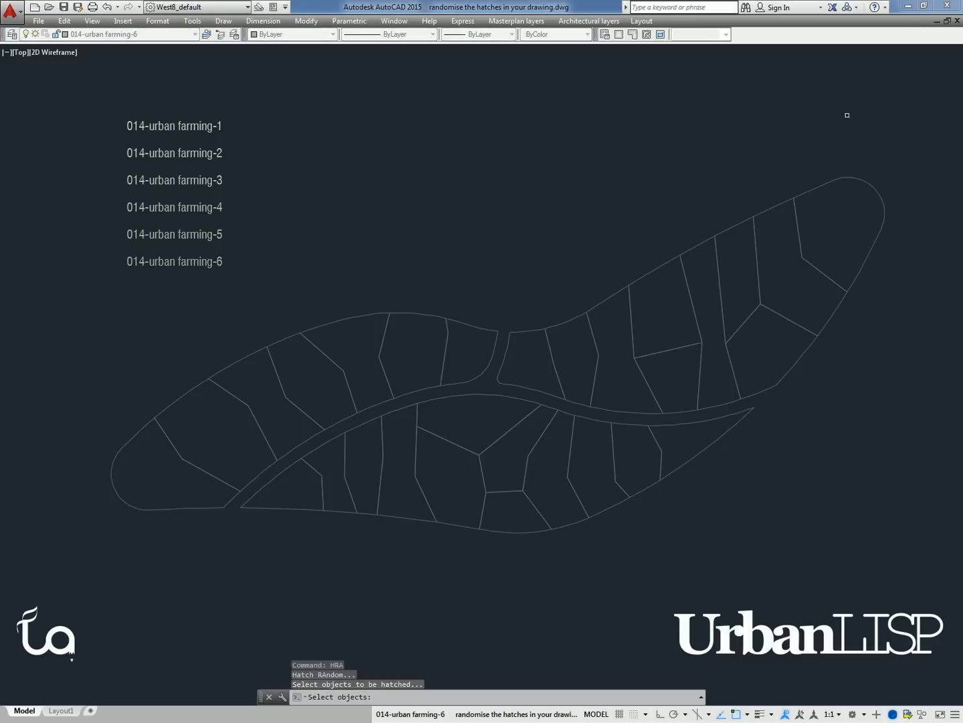
left_click_drag(848, 115, 125, 526)
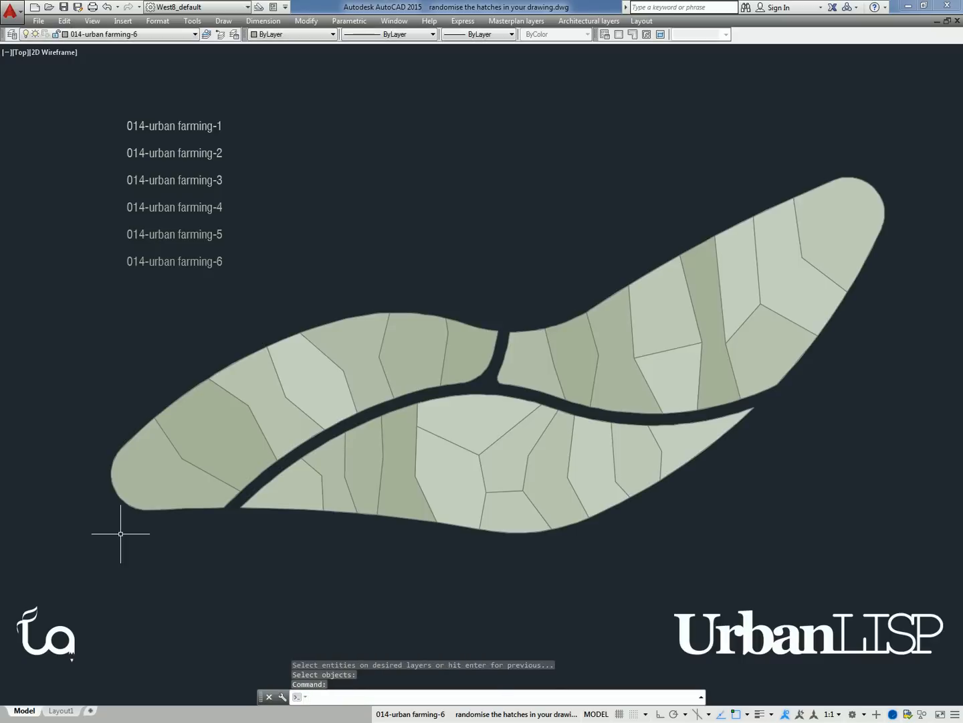
type("layo")
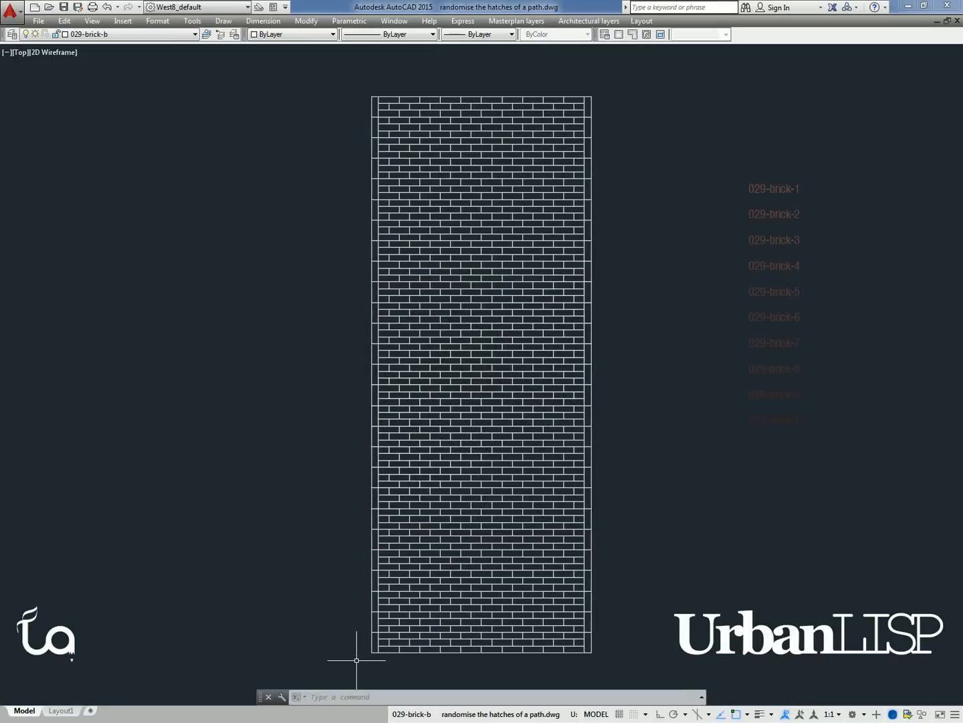
Step: Run HRA in the brick path drawing and window-select the lower-left bricks
type("hra")
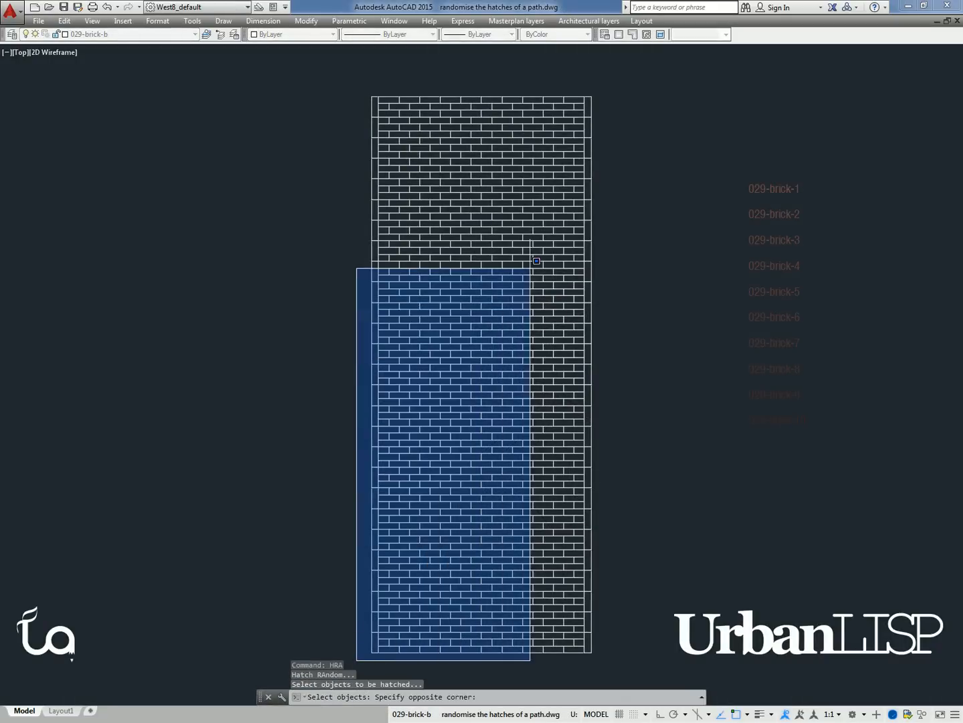
left_click(538, 260)
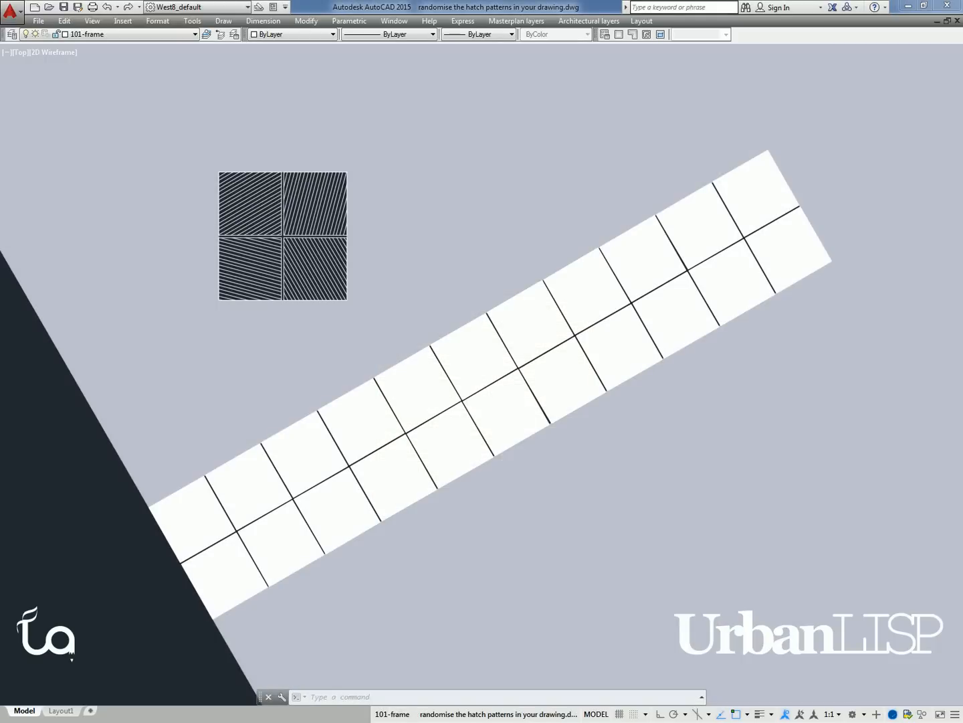
Step: Run HPRA to swap the boardwalk's solid tiles for random sample line patterns
type("HPRA")
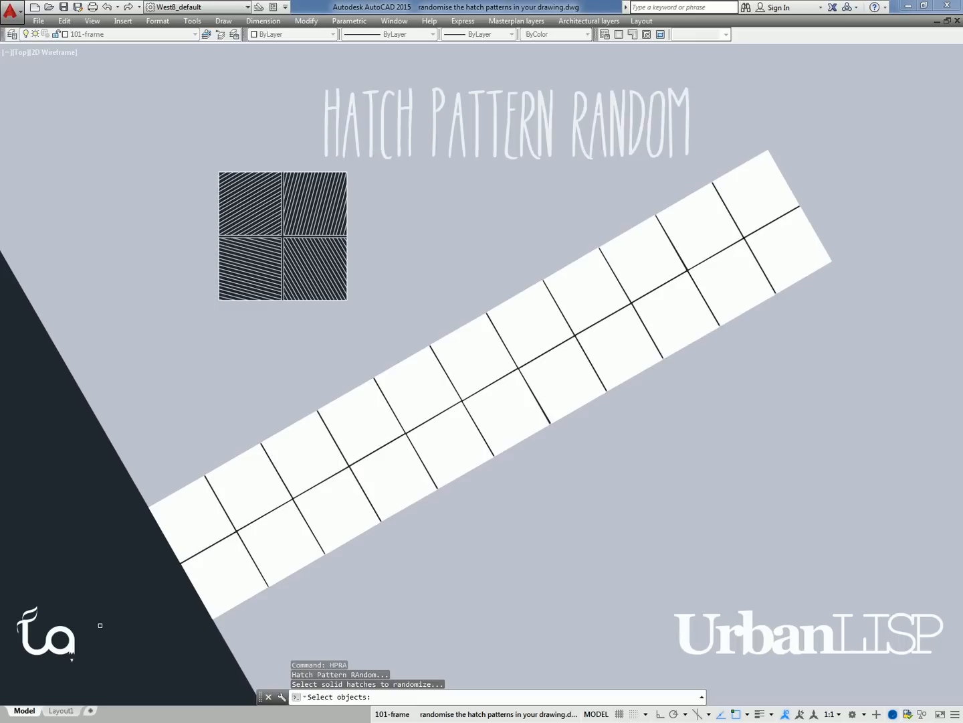
left_click(101, 622)
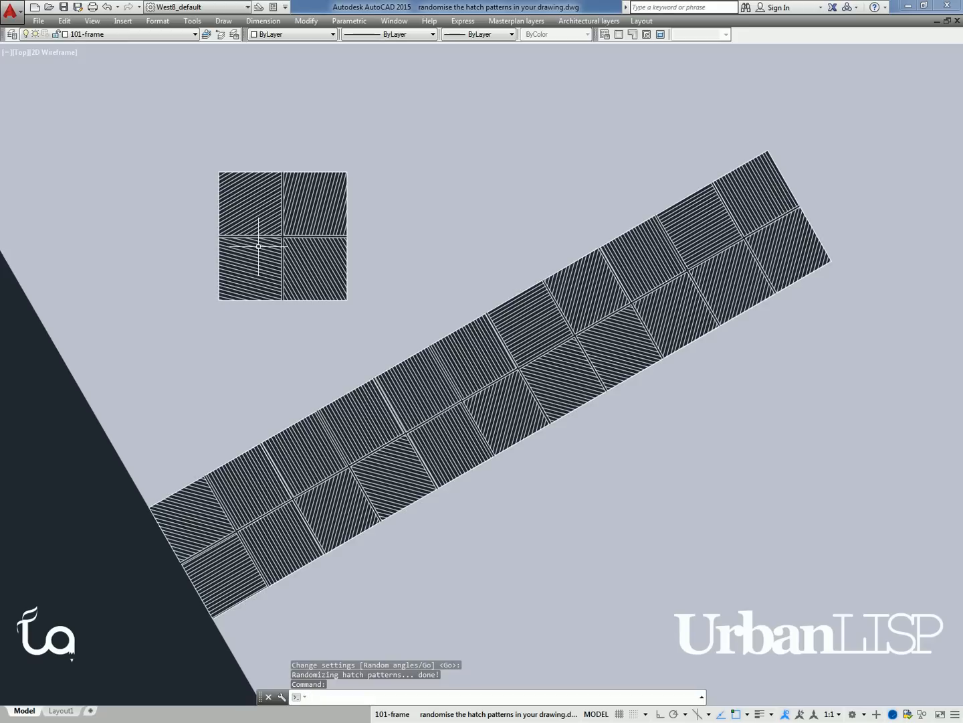
type("U")
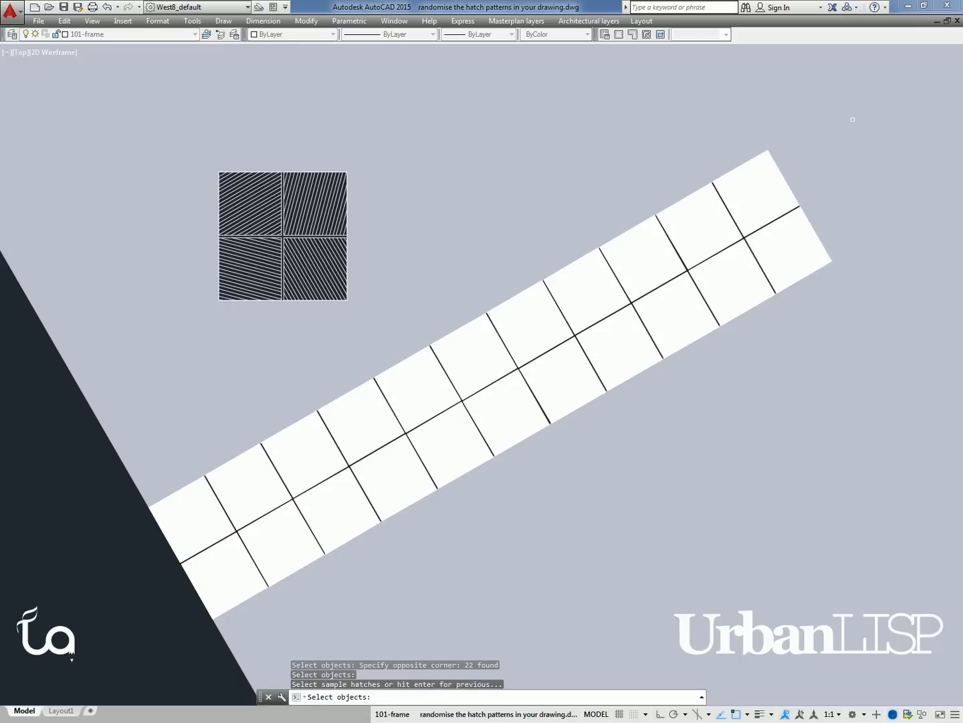
Step: Pick the top-left sample square's pattern and choose R for random angles
left_click(251, 203)
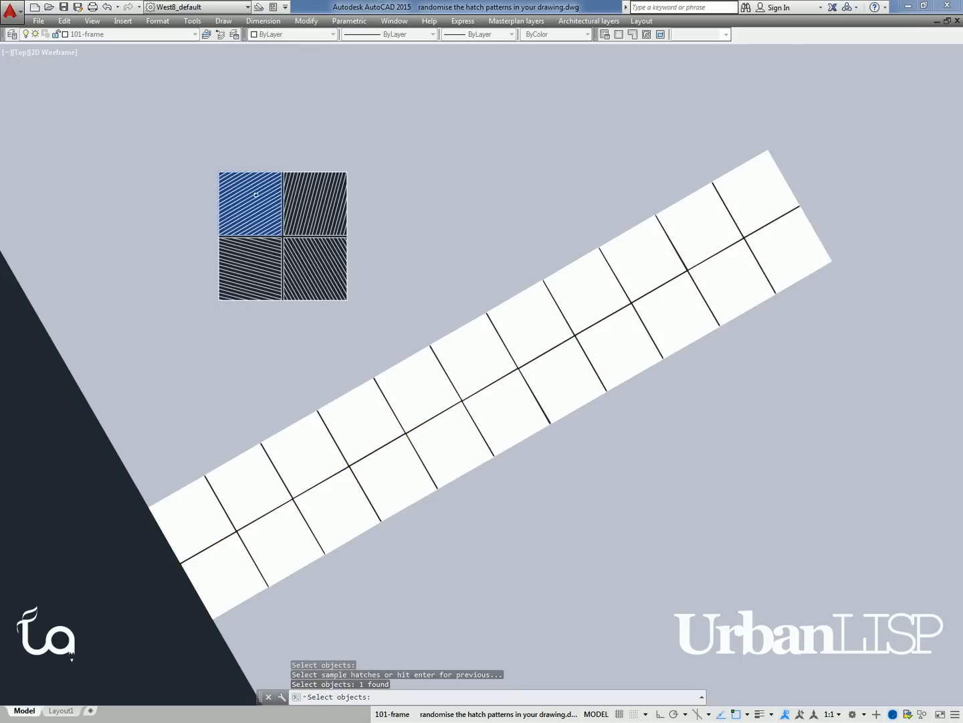
type("r")
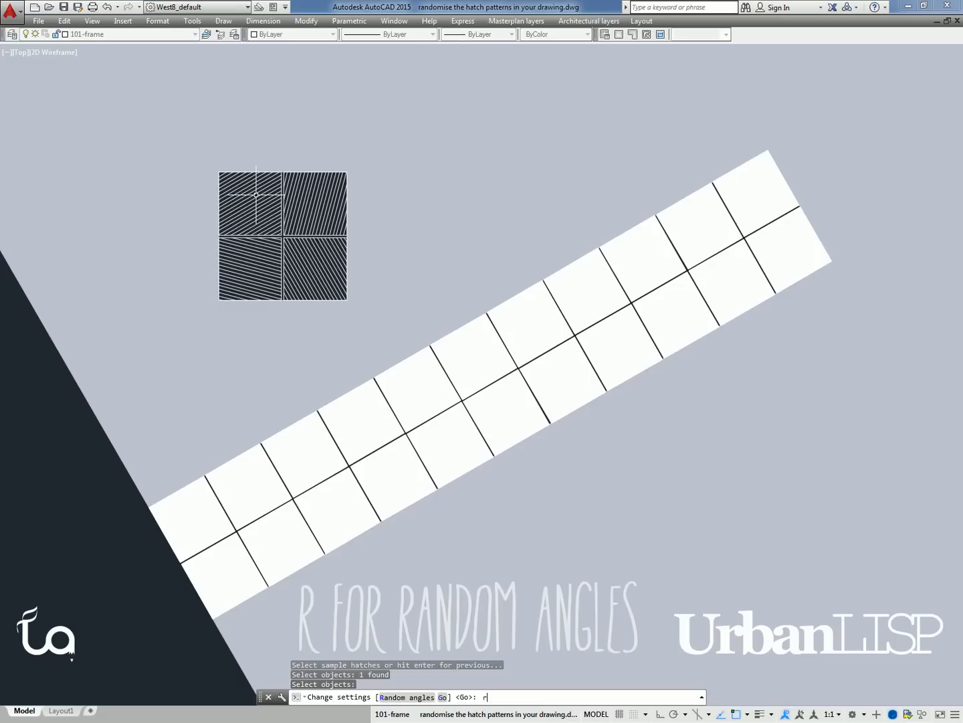